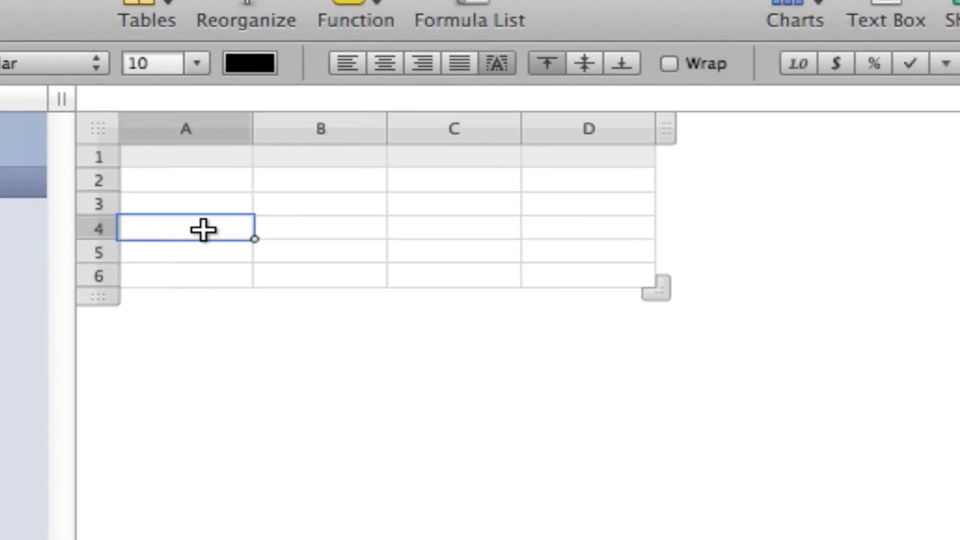
mouse_move(852, 220)
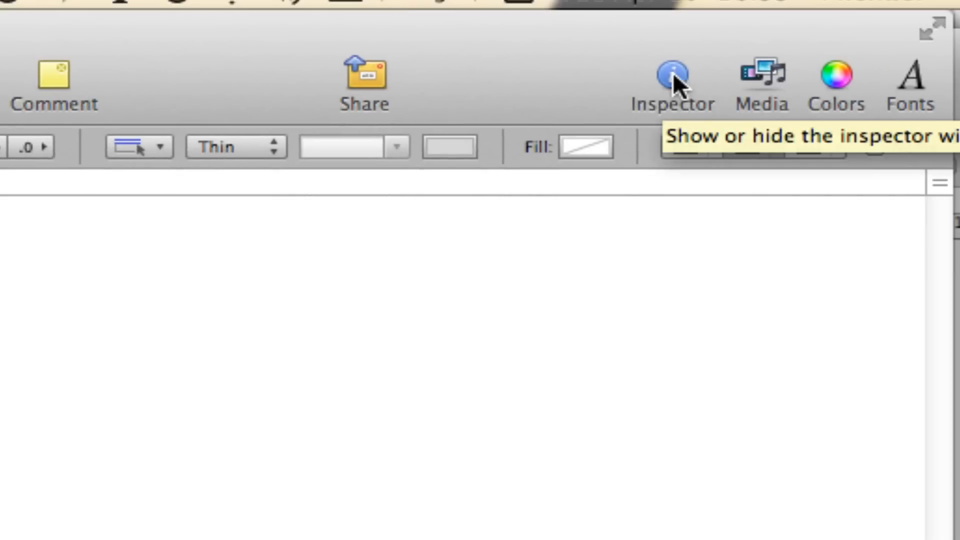
Show the inspector, glance at Graphic and Chart settings, and land back on the Cells settings.
left_click(672, 80)
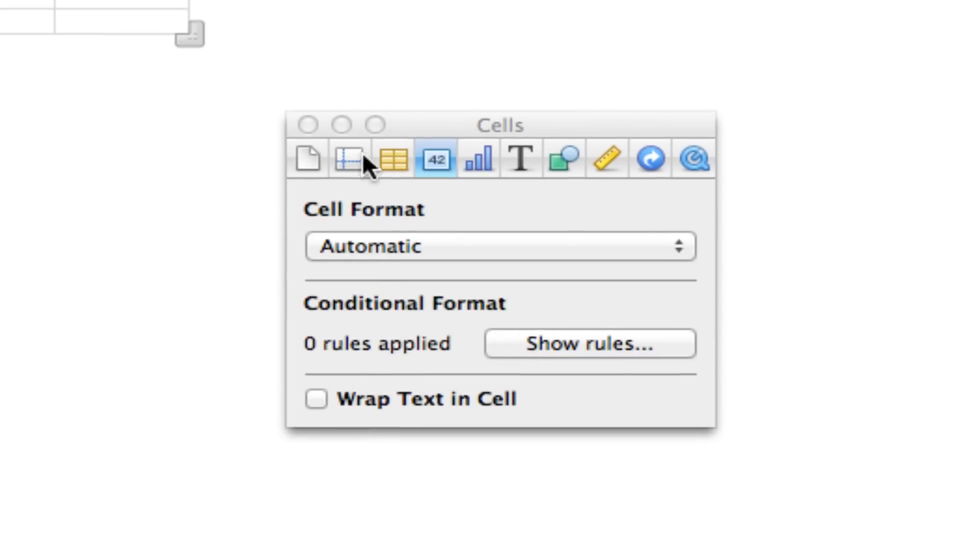
mouse_move(308, 162)
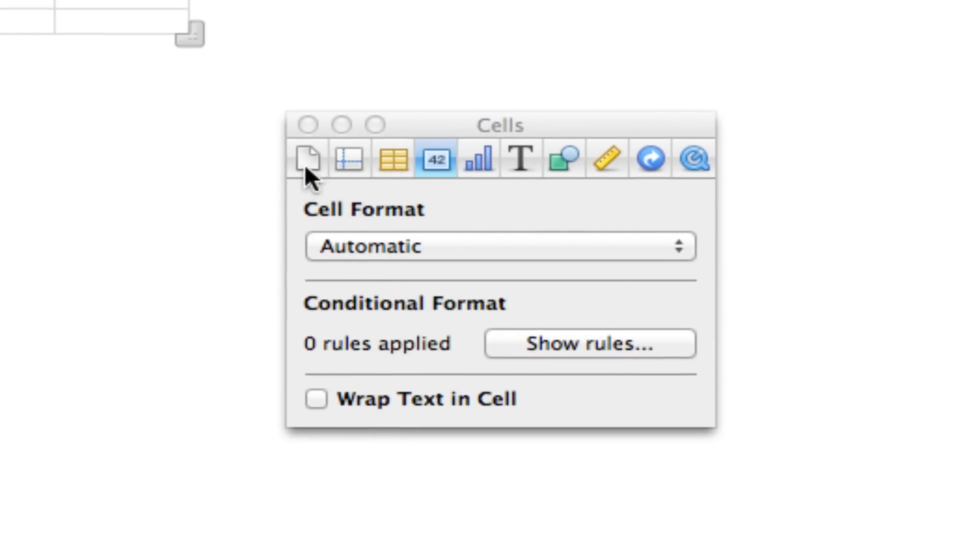
mouse_move(343, 162)
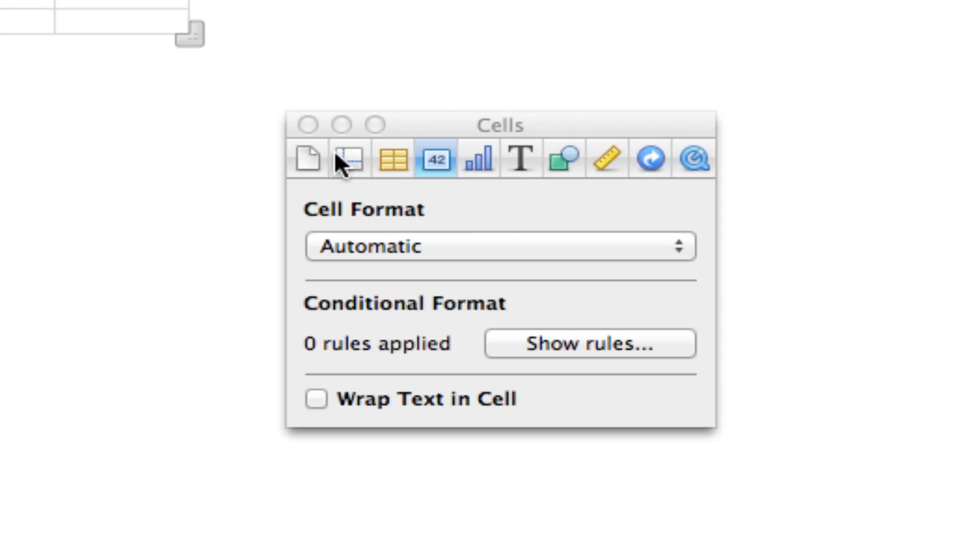
mouse_move(496, 181)
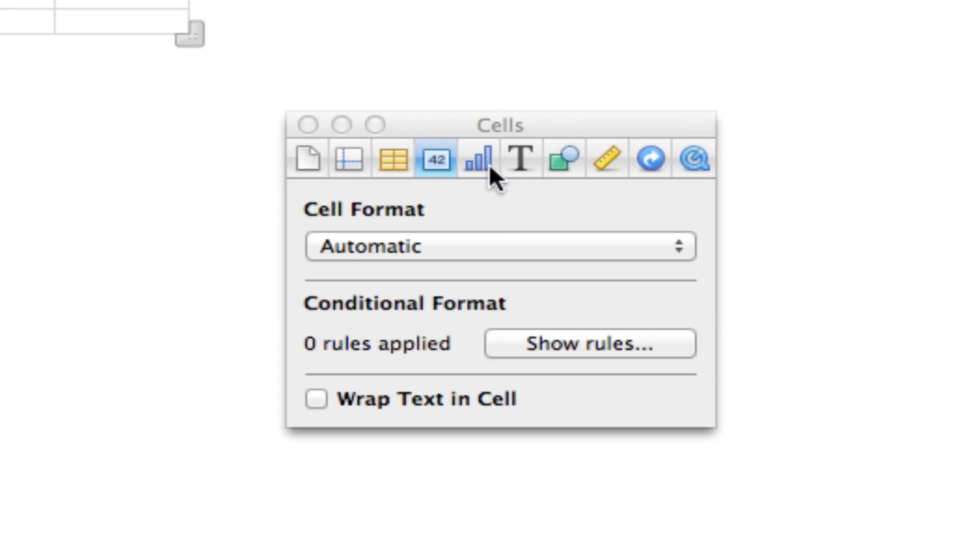
mouse_move(555, 162)
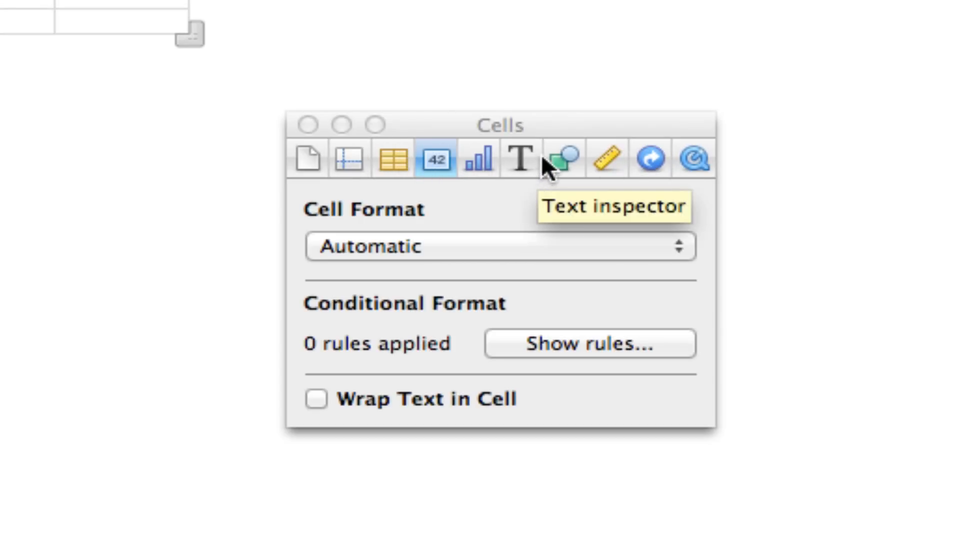
left_click(561, 159)
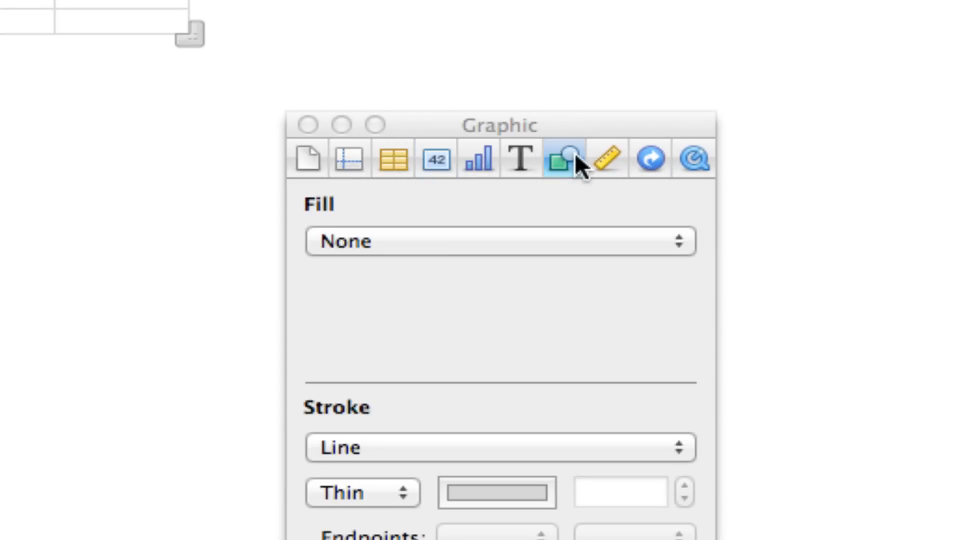
mouse_move(481, 160)
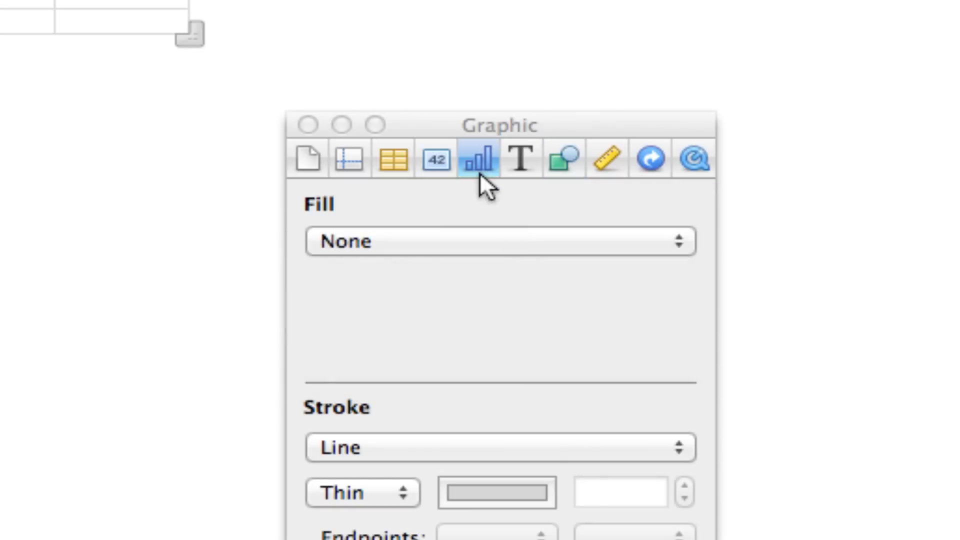
left_click(482, 159)
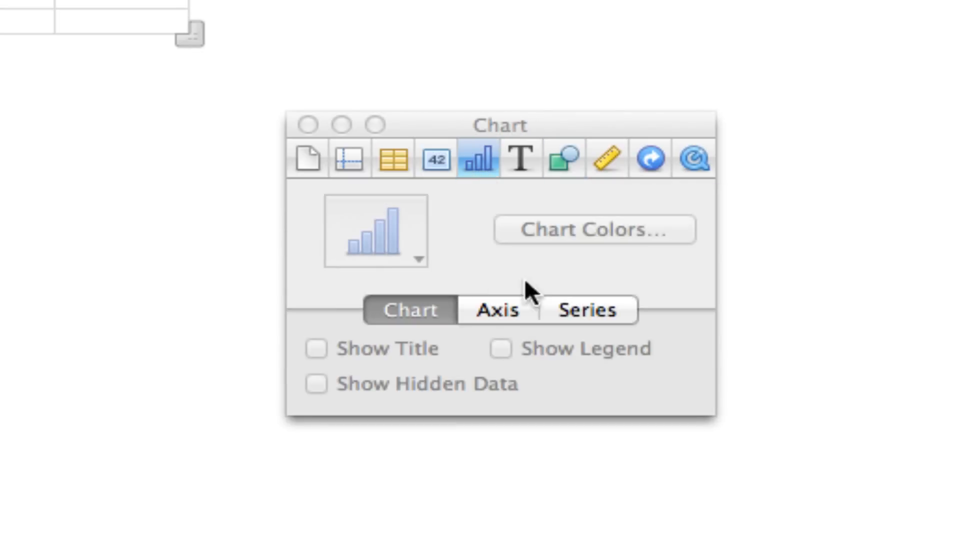
mouse_move(439, 205)
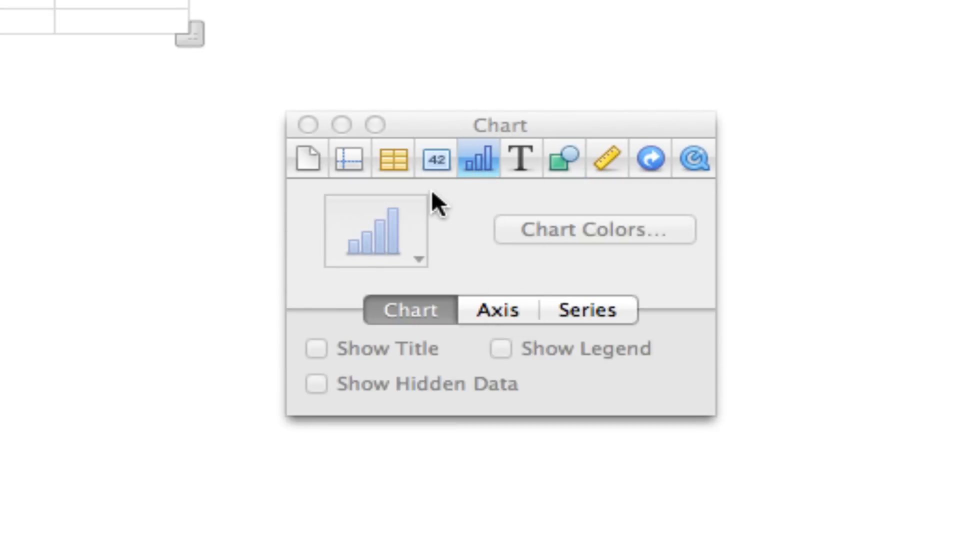
left_click(434, 160)
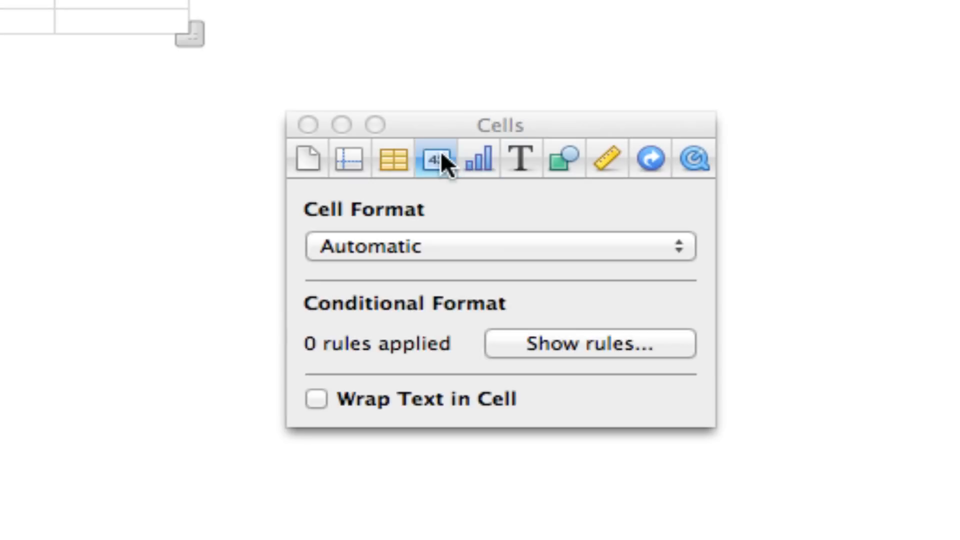
mouse_move(448, 174)
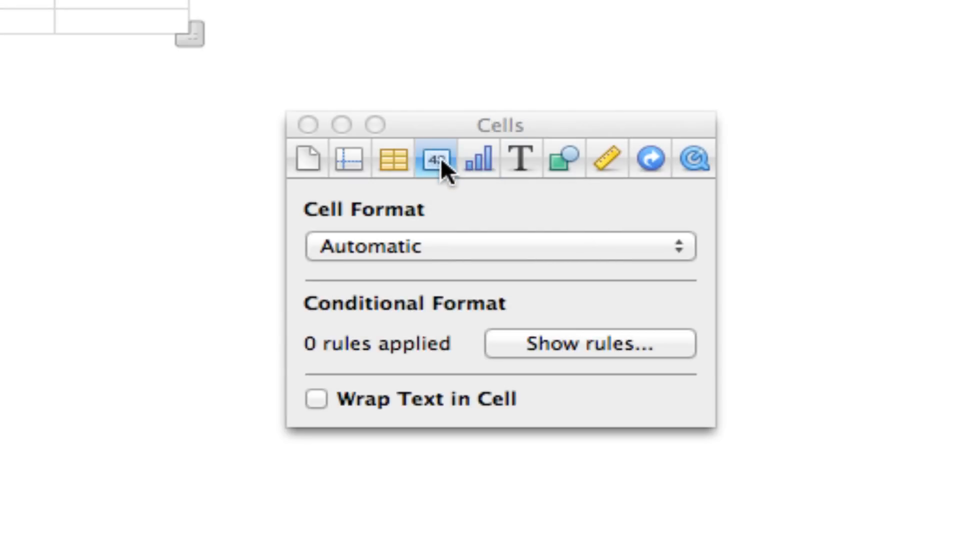
mouse_move(640, 309)
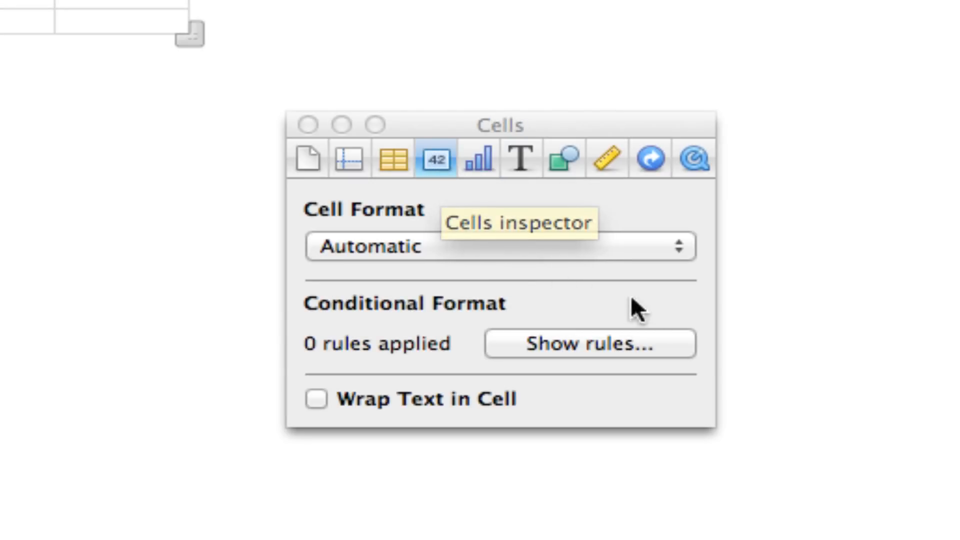
Set the cell's format to Pop-up Menu with default items 1, 2 and 3.
left_click(499, 247)
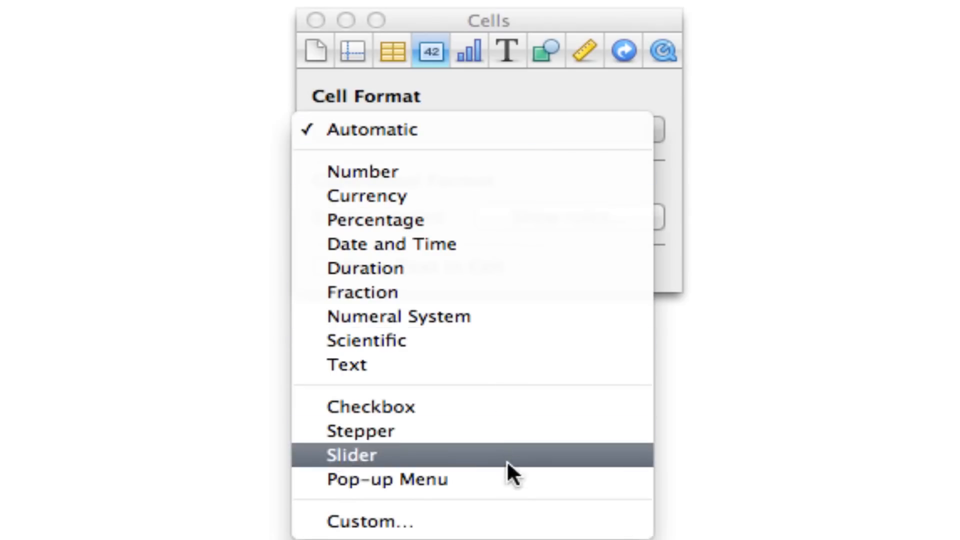
left_click(387, 479)
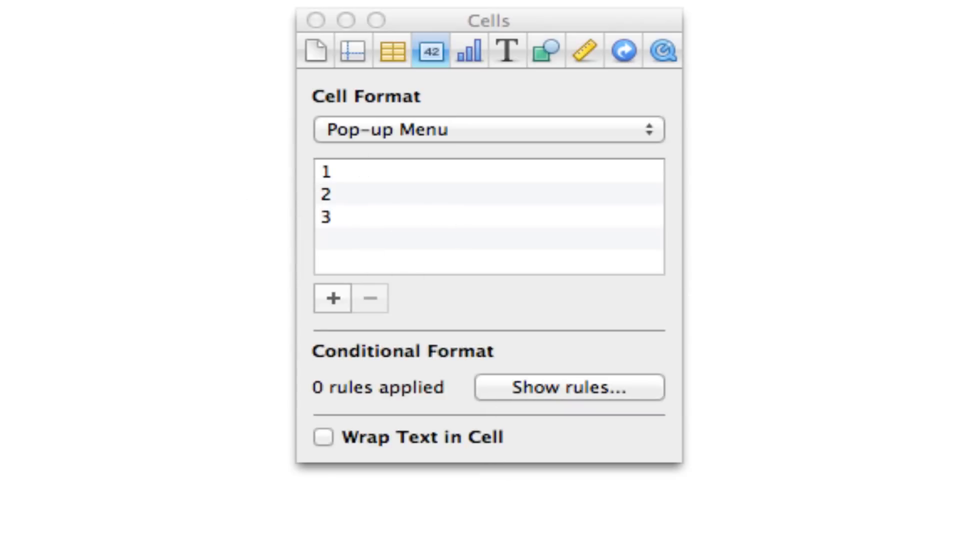
mouse_move(460, 155)
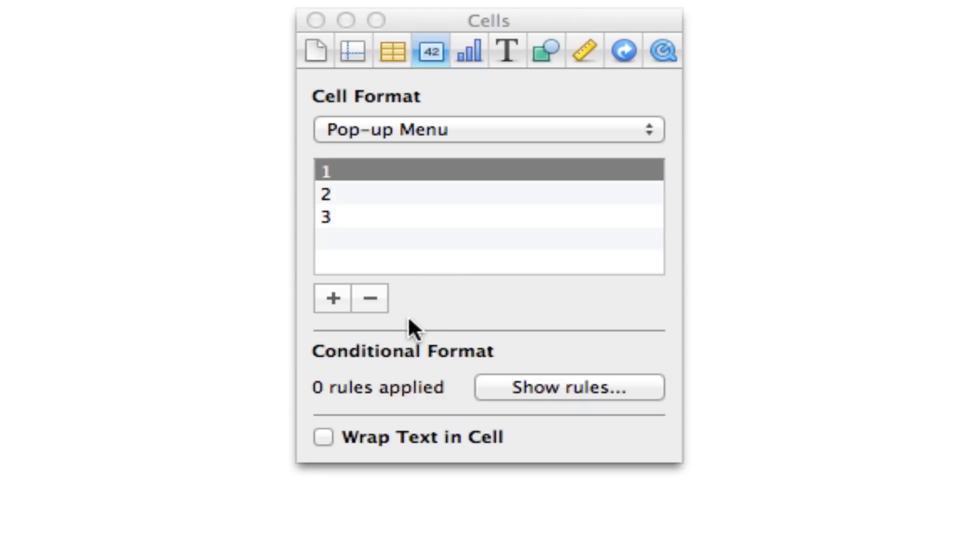
Rename the menu items to Porsche and Mustang and add a third item, Geo Metro.
left_click(370, 300)
type("Por")
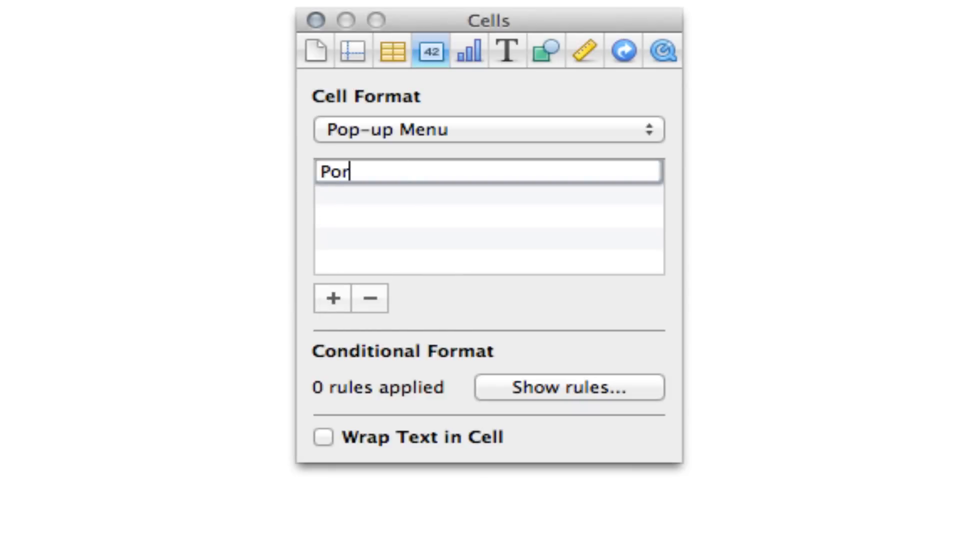
type("sche")
left_click(489, 195)
type("Mu")
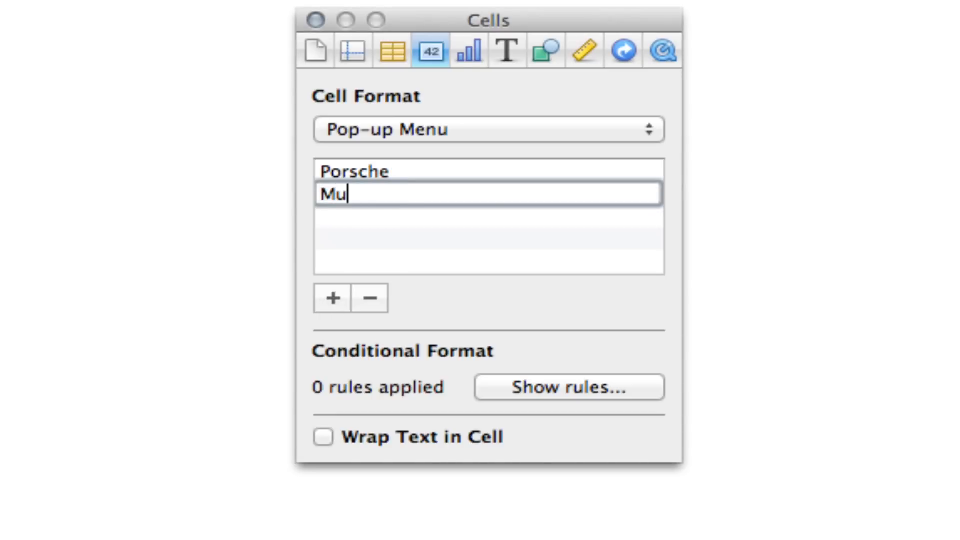
type("stang")
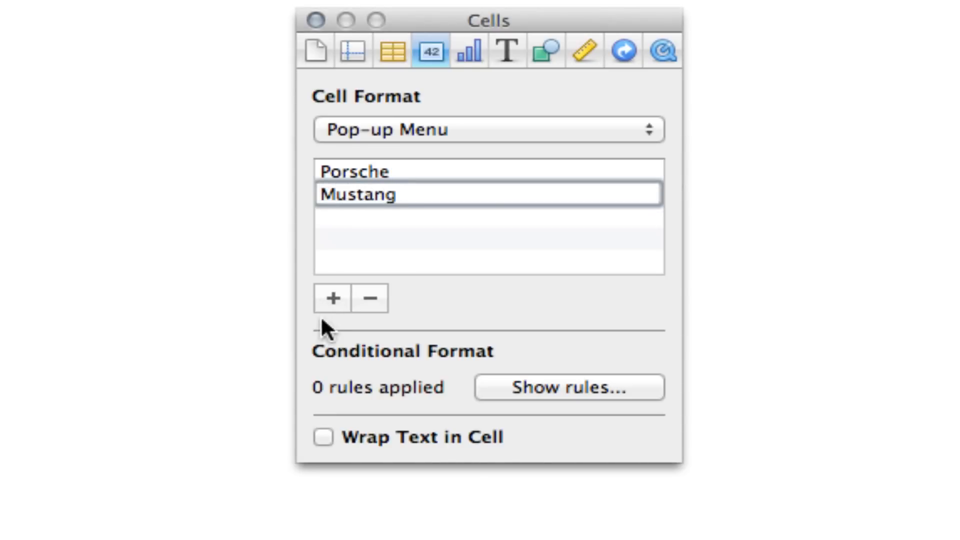
left_click(333, 299)
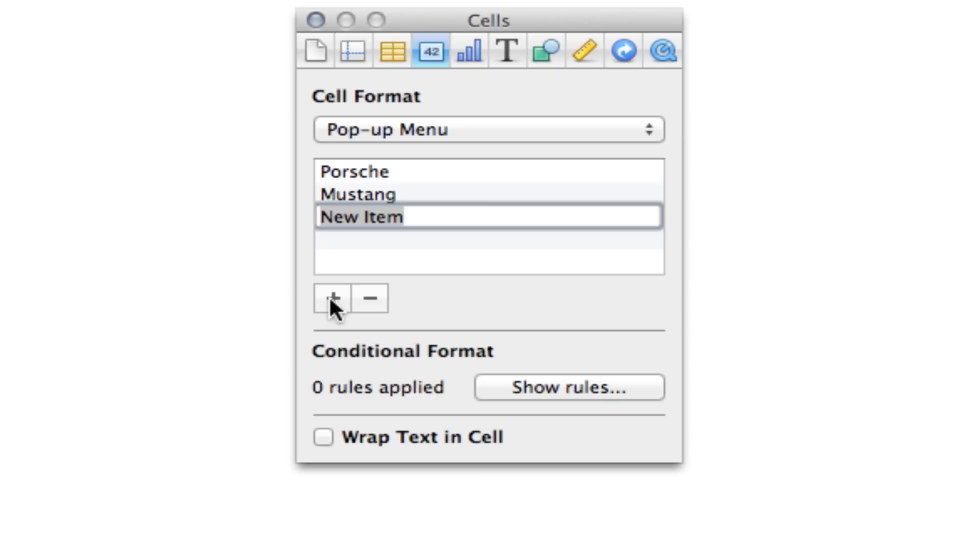
type("Geo Met")
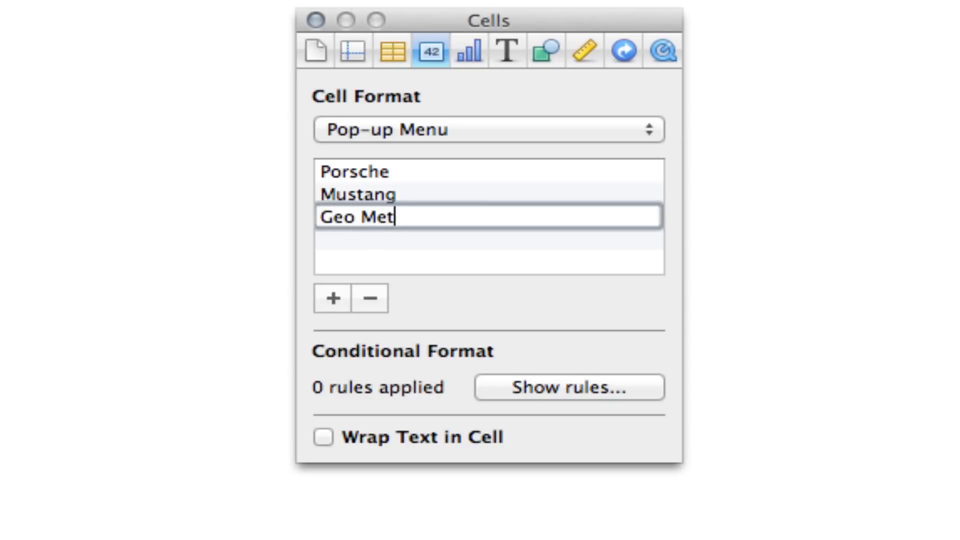
type("ro")
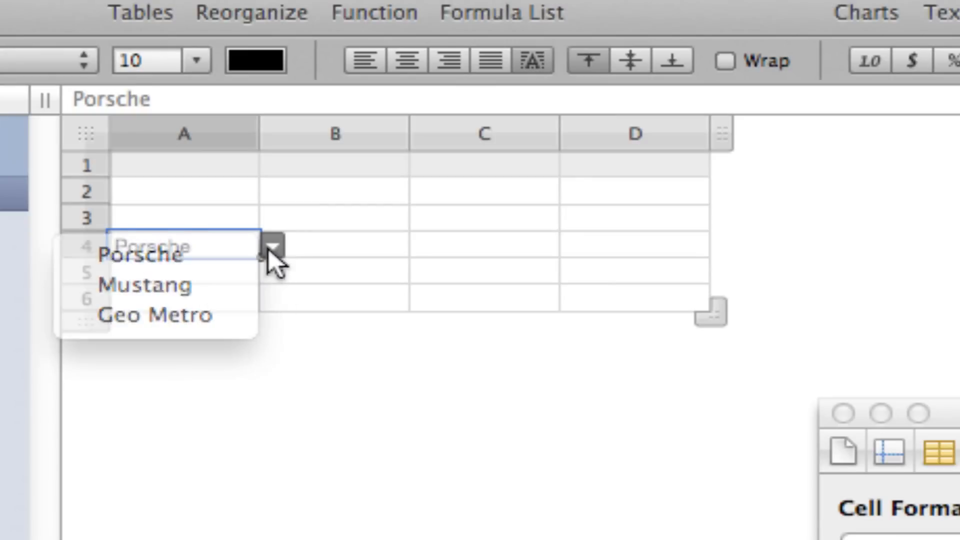
Choose Porsche from cell A4's pop-up menu.
left_click(144, 255)
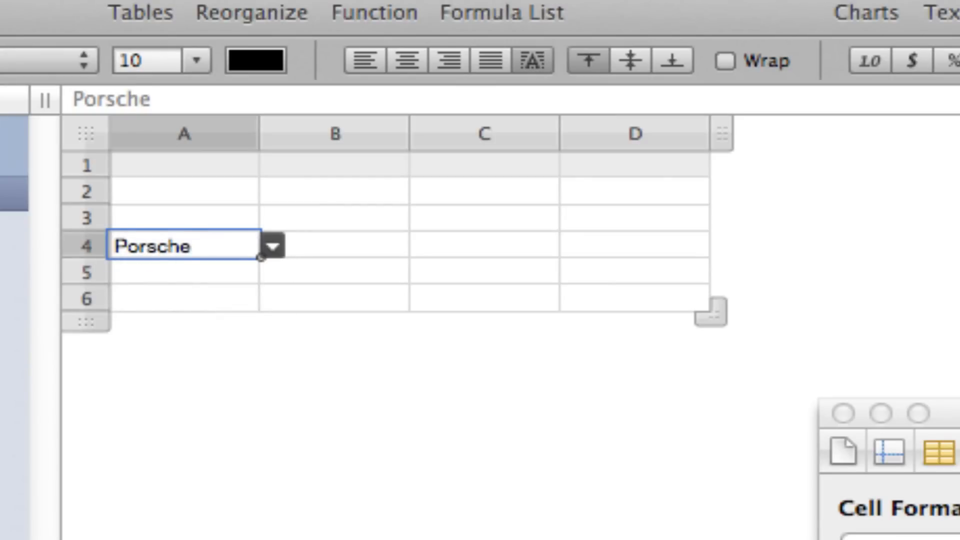
mouse_move(589, 212)
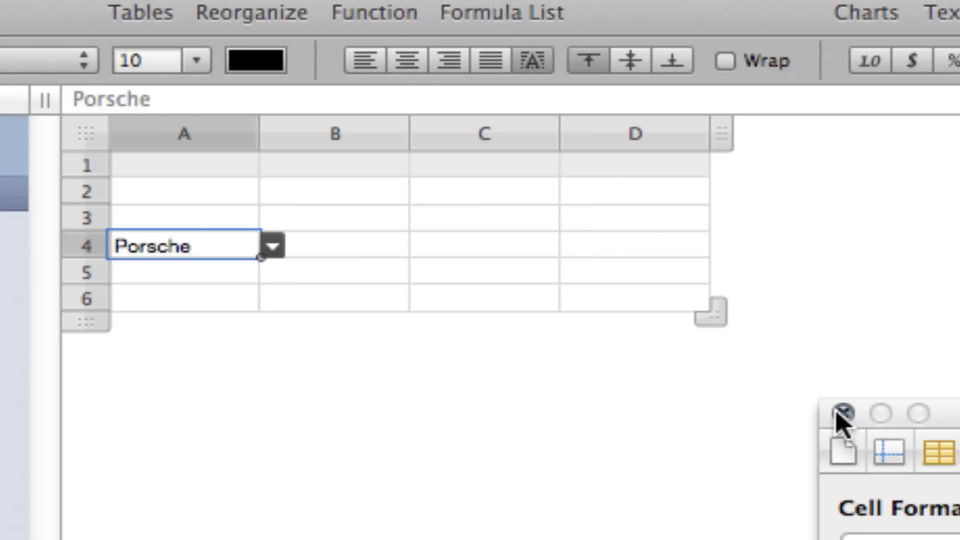
mouse_move(651, 219)
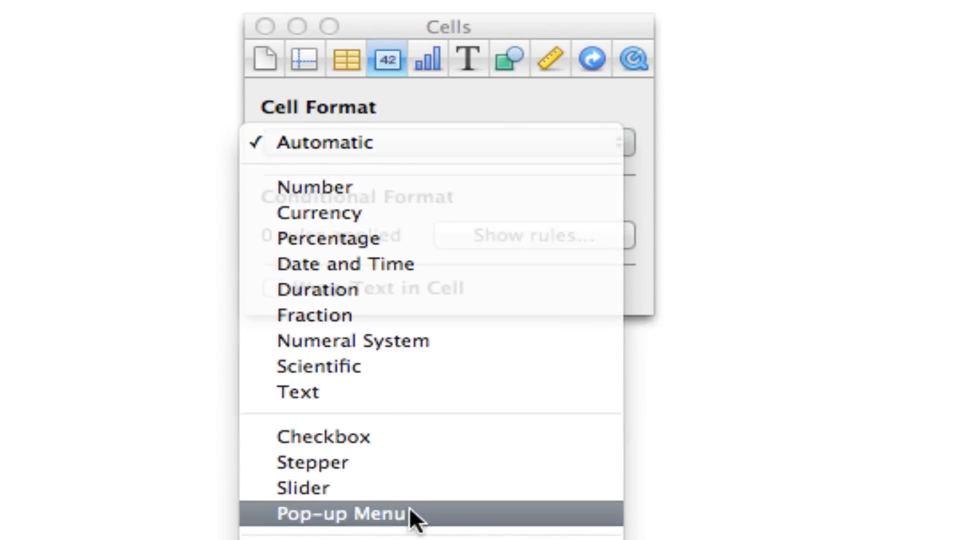
Make the cell a pop-up menu and add a second item named Old Stuff.
left_click(343, 513)
type("New")
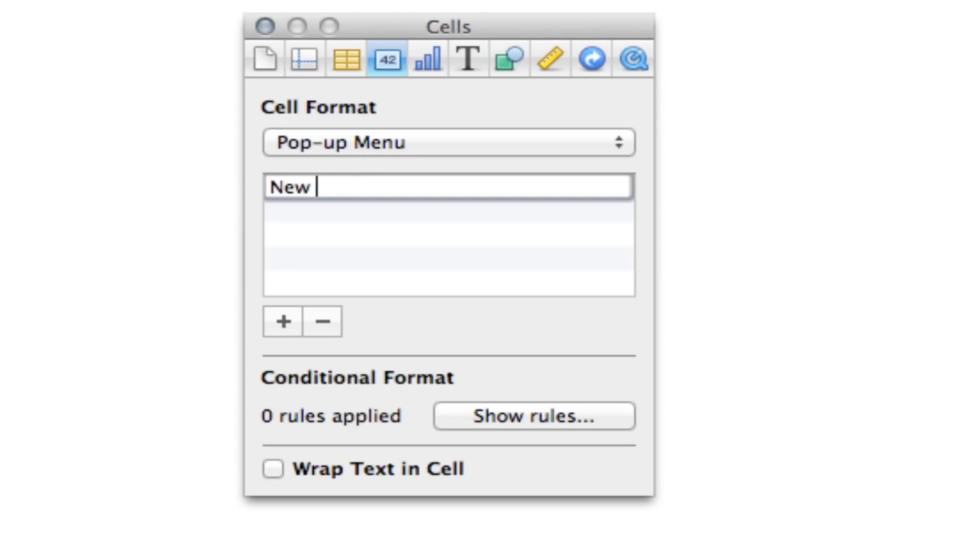
left_click(282, 321)
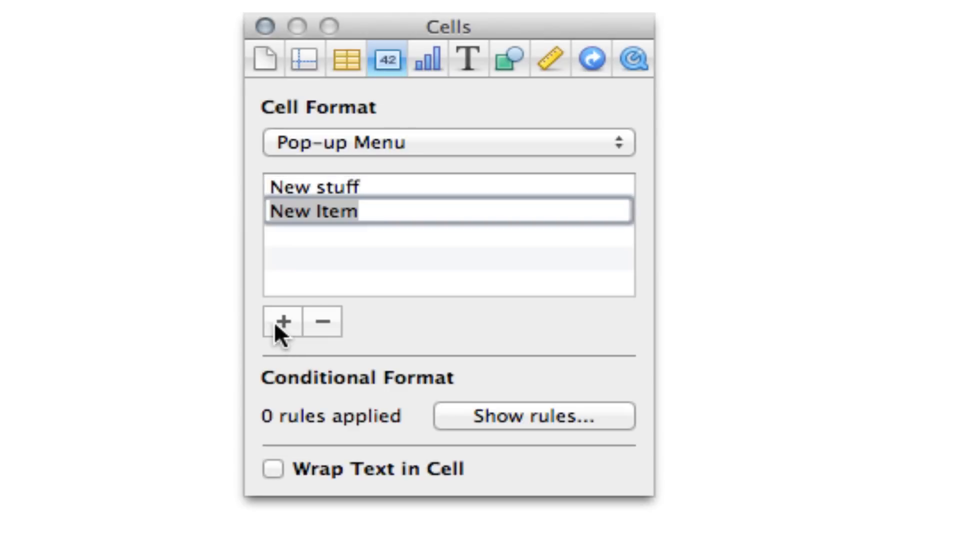
type("Old Stuff")
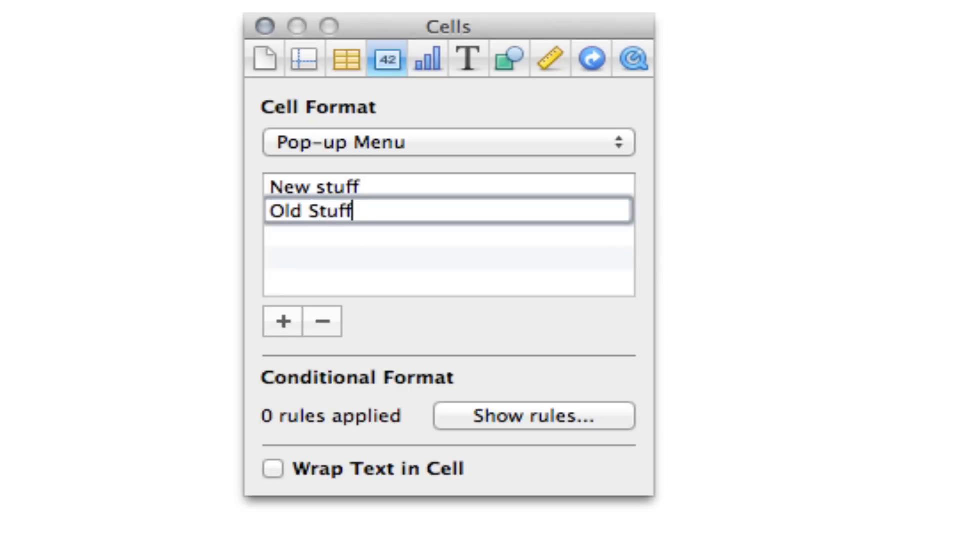